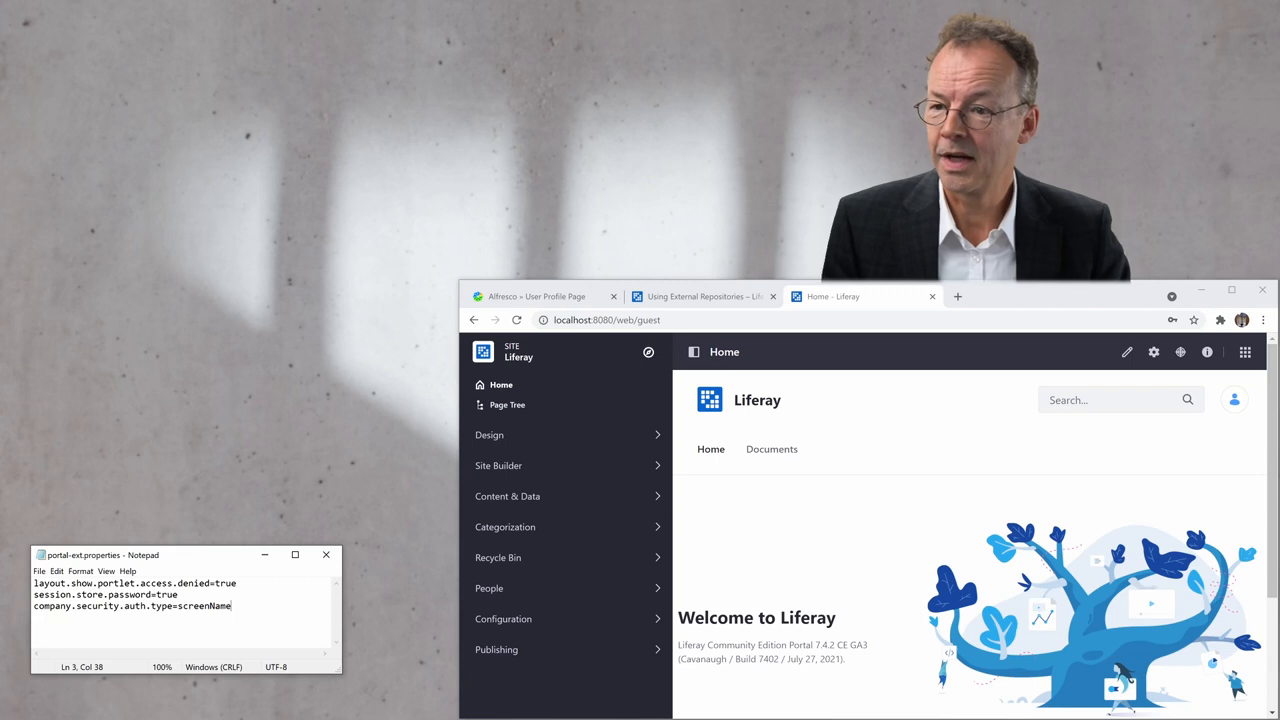
{"action": "mouse_move", "coordinate": [849, 515]}
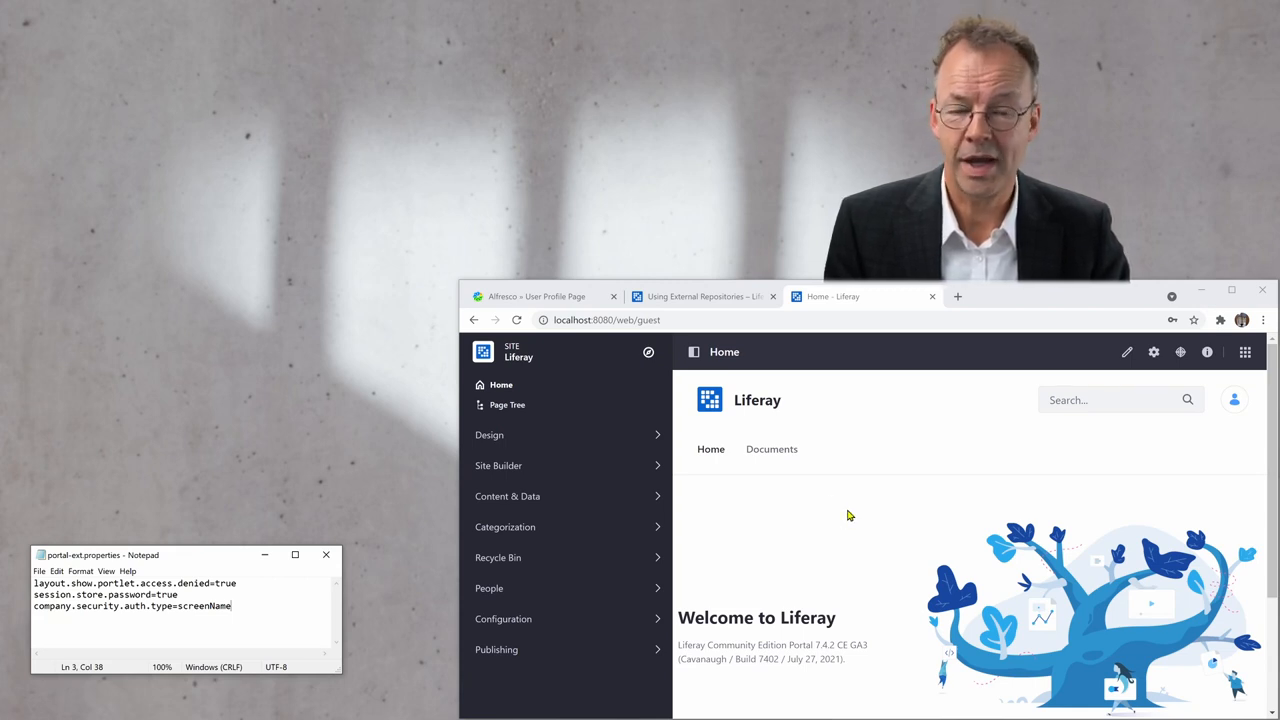
{"action": "mouse_move", "coordinate": [743, 514]}
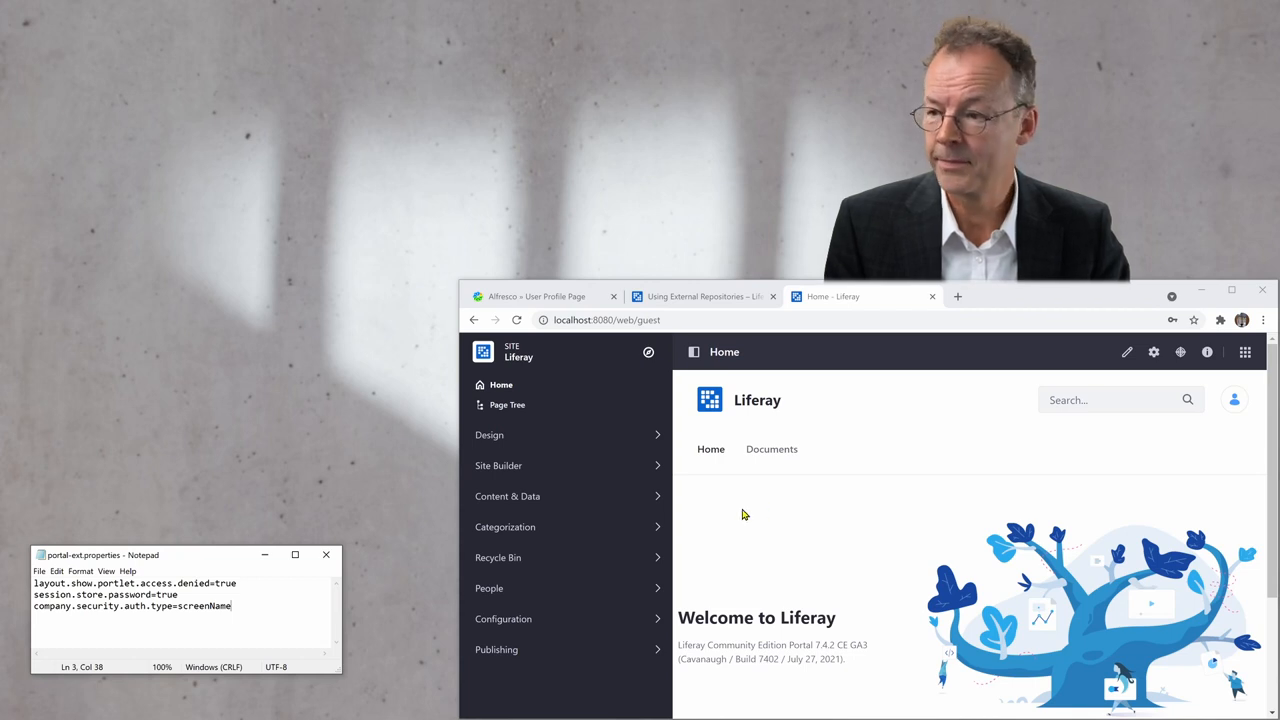
Expand Content & Data in the Site menu and open Documents and Media.
{"action": "left_click", "coordinate": [507, 496]}
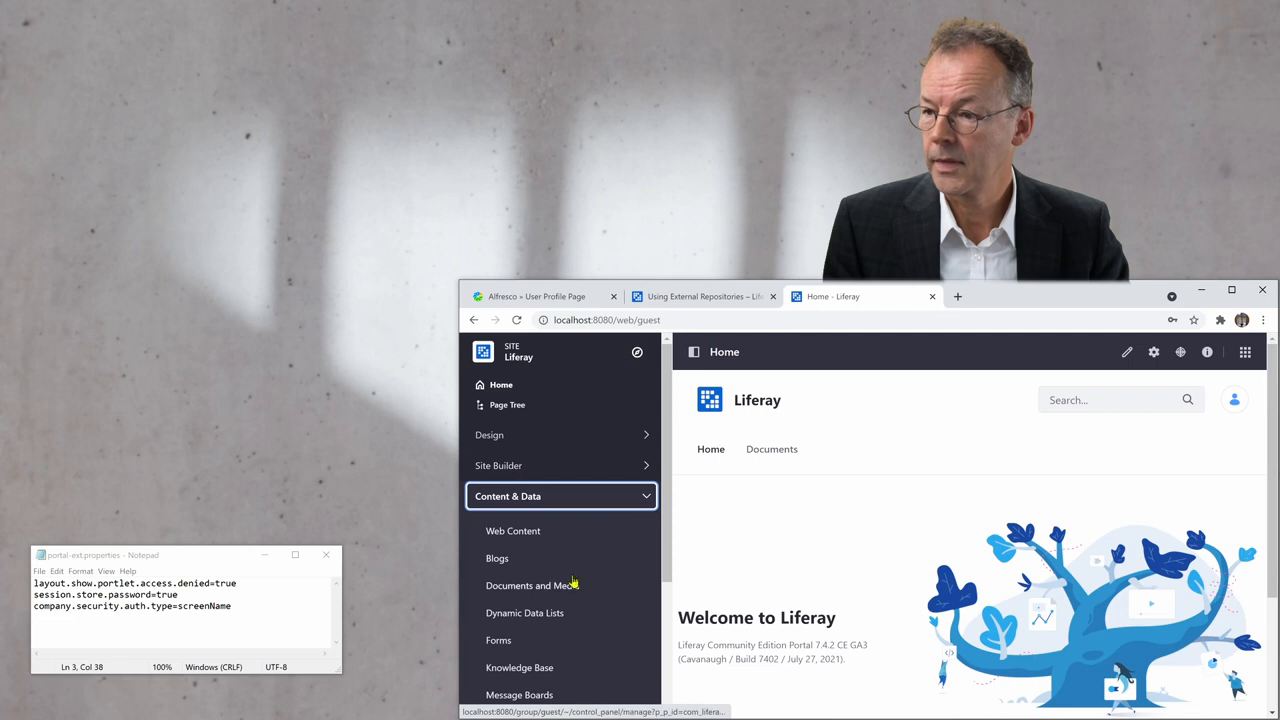
{"action": "left_click", "coordinate": [535, 585]}
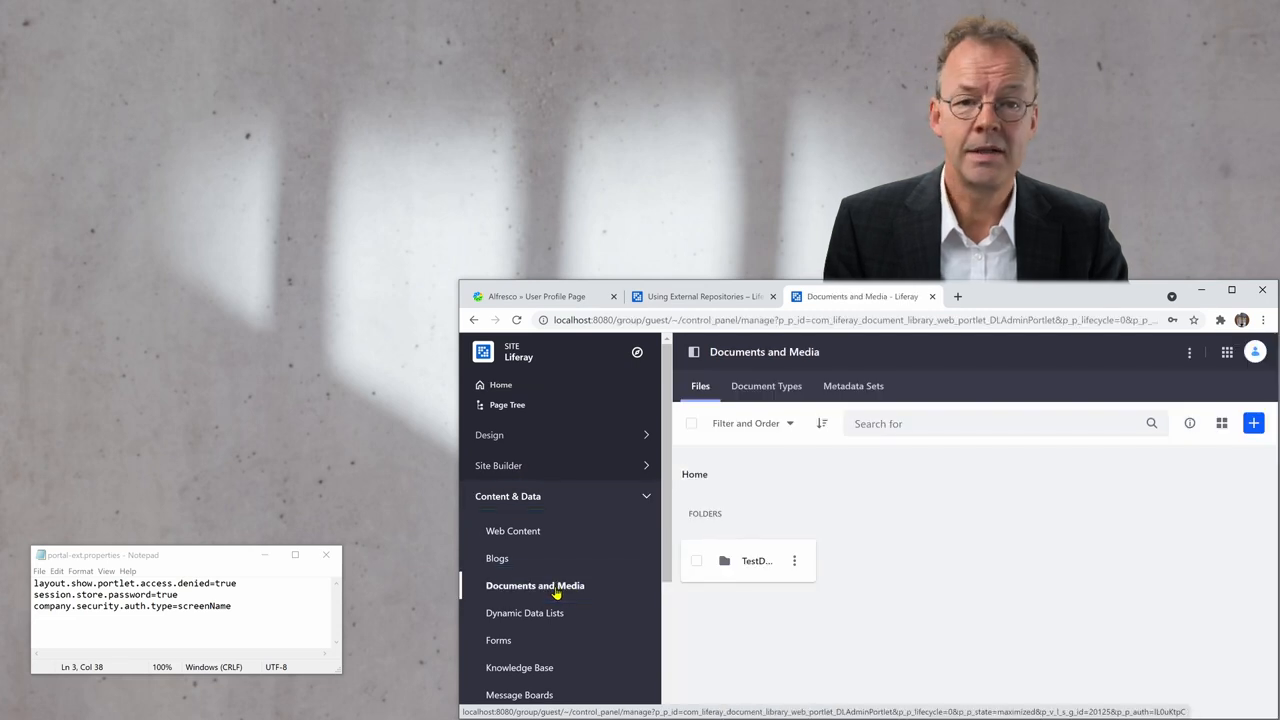
{"action": "mouse_move", "coordinate": [1170, 448]}
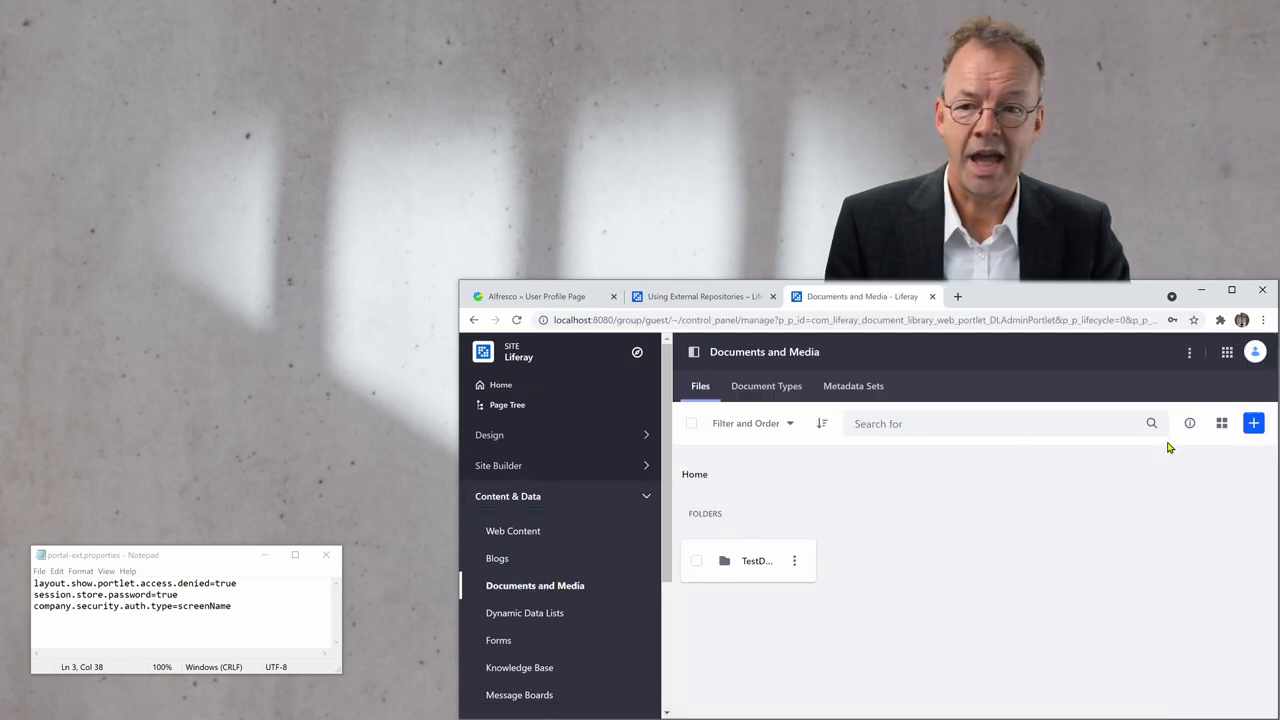
Add a repository named 'Alfresco' with description 'repository connected via CMIS'.
{"action": "left_click", "coordinate": [1253, 423]}
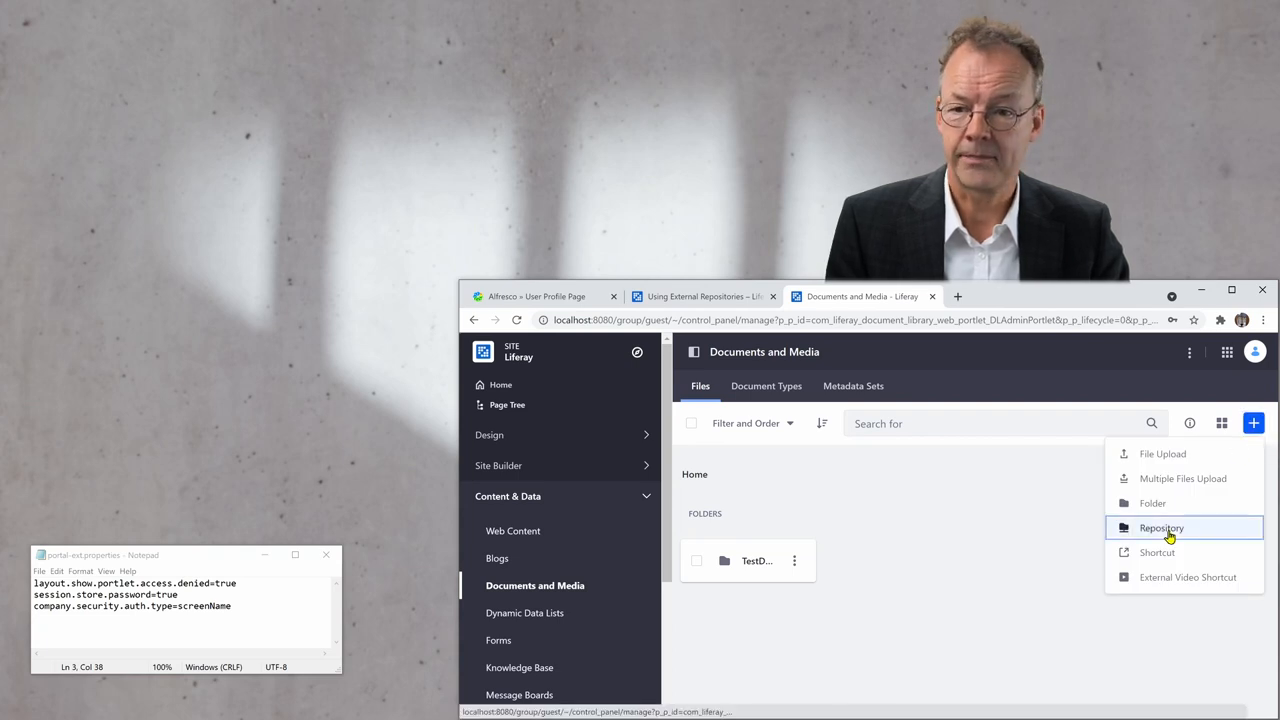
{"action": "left_click", "coordinate": [1161, 528]}
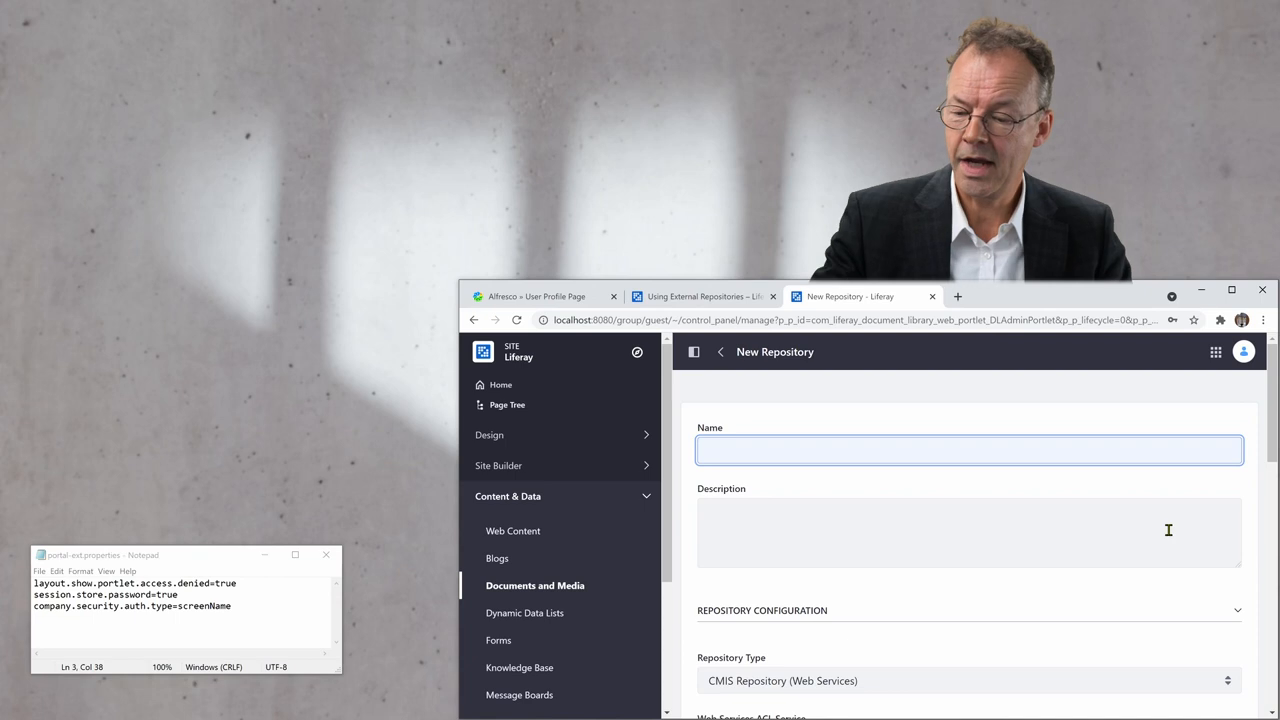
{"action": "type", "text": "Alfresco"}
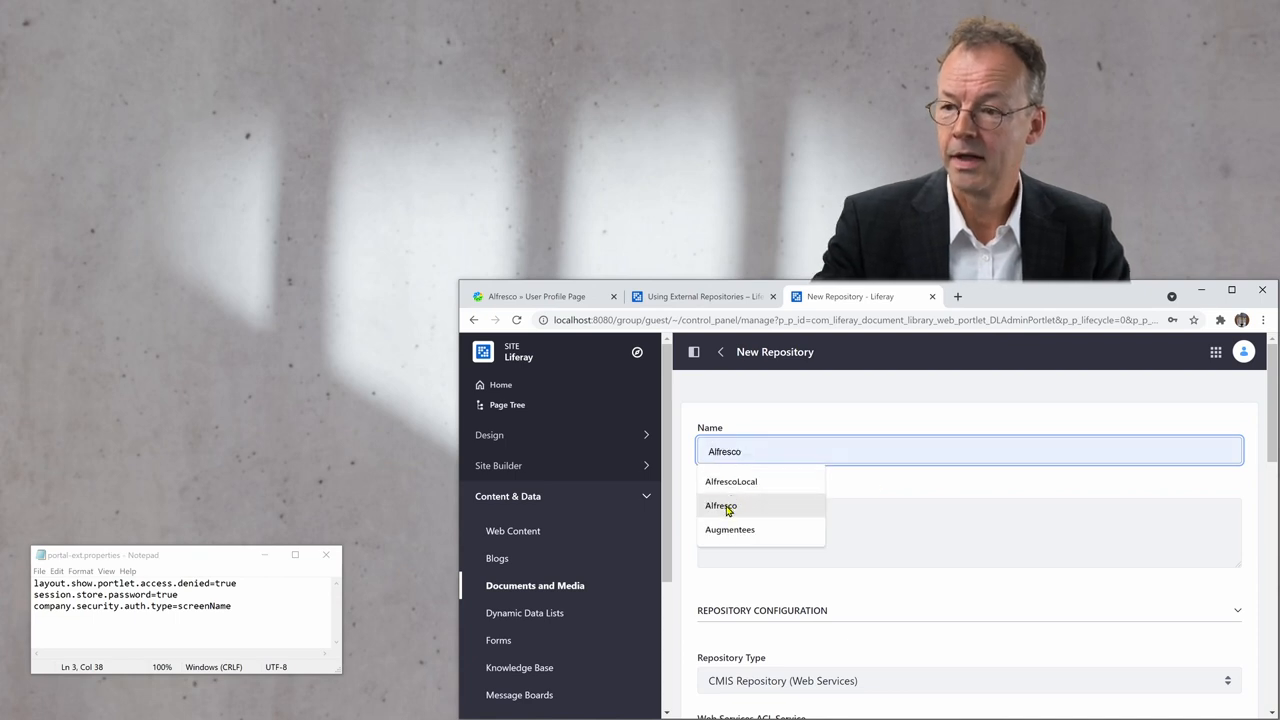
{"action": "left_click", "coordinate": [720, 505]}
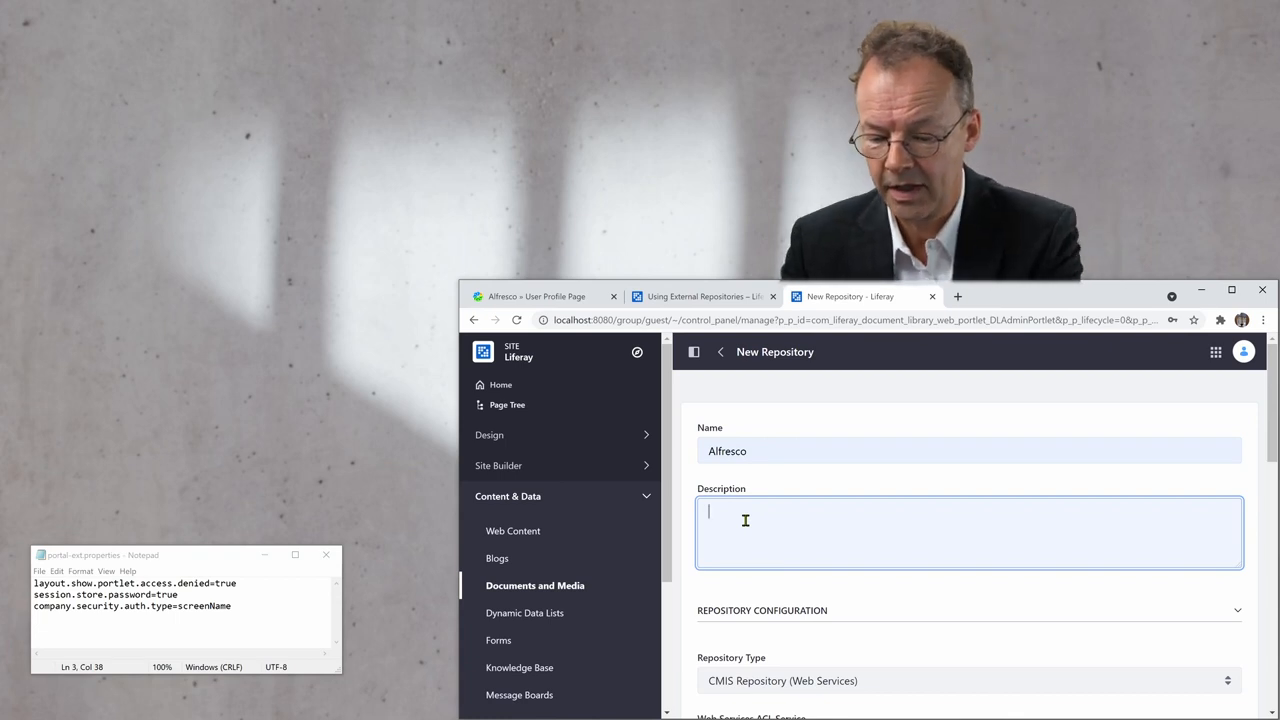
{"action": "type", "text": "reposit"}
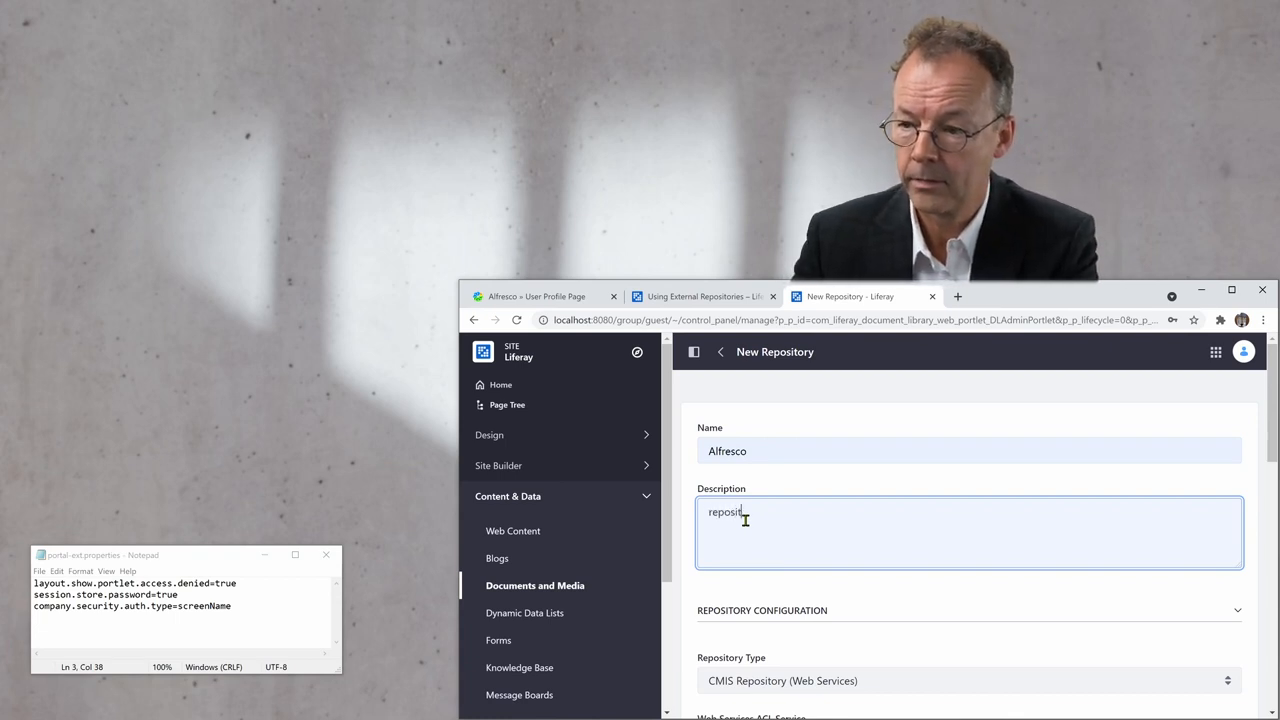
{"action": "type", "text": "ory connec"}
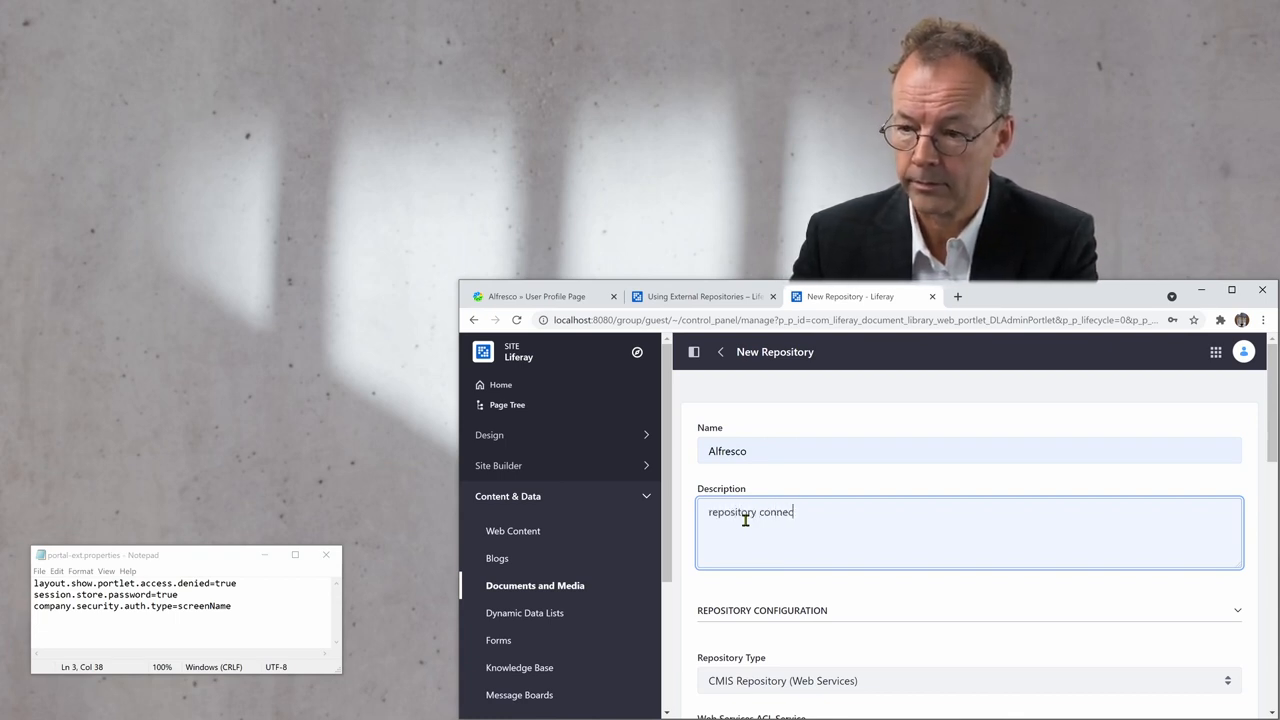
{"action": "type", "text": "ted via"}
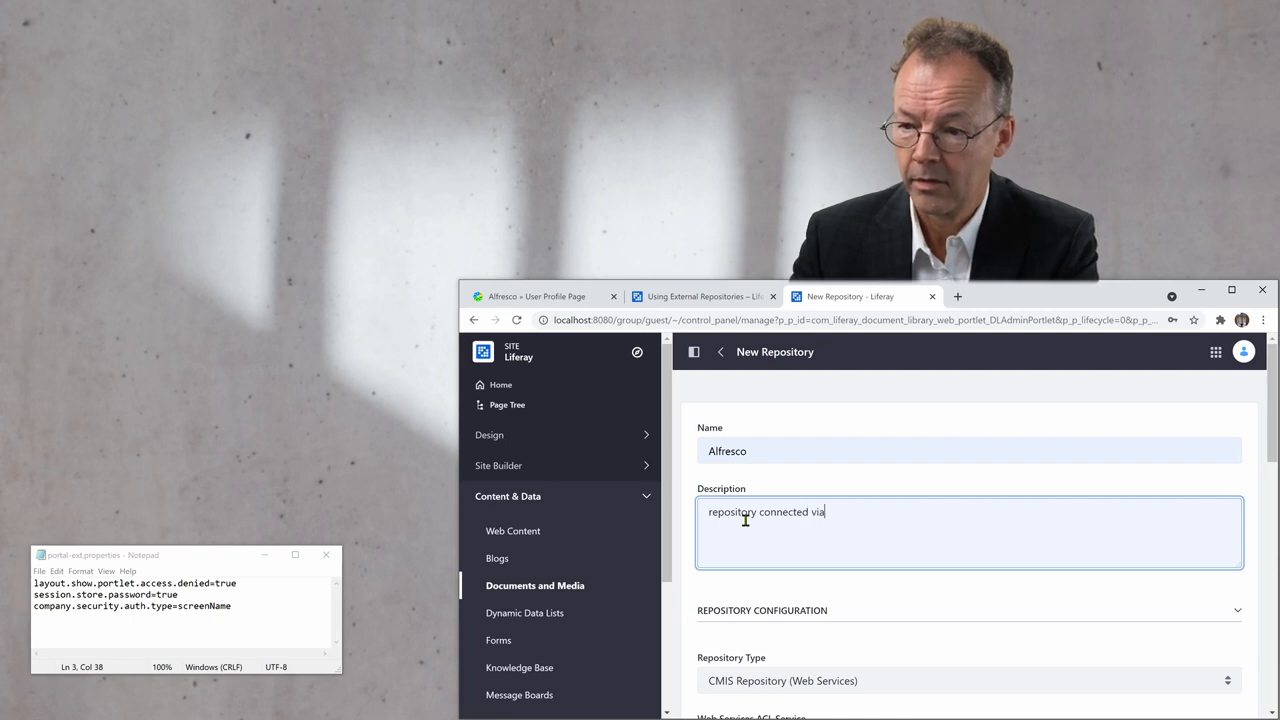
{"action": "type", "text": "CM"}
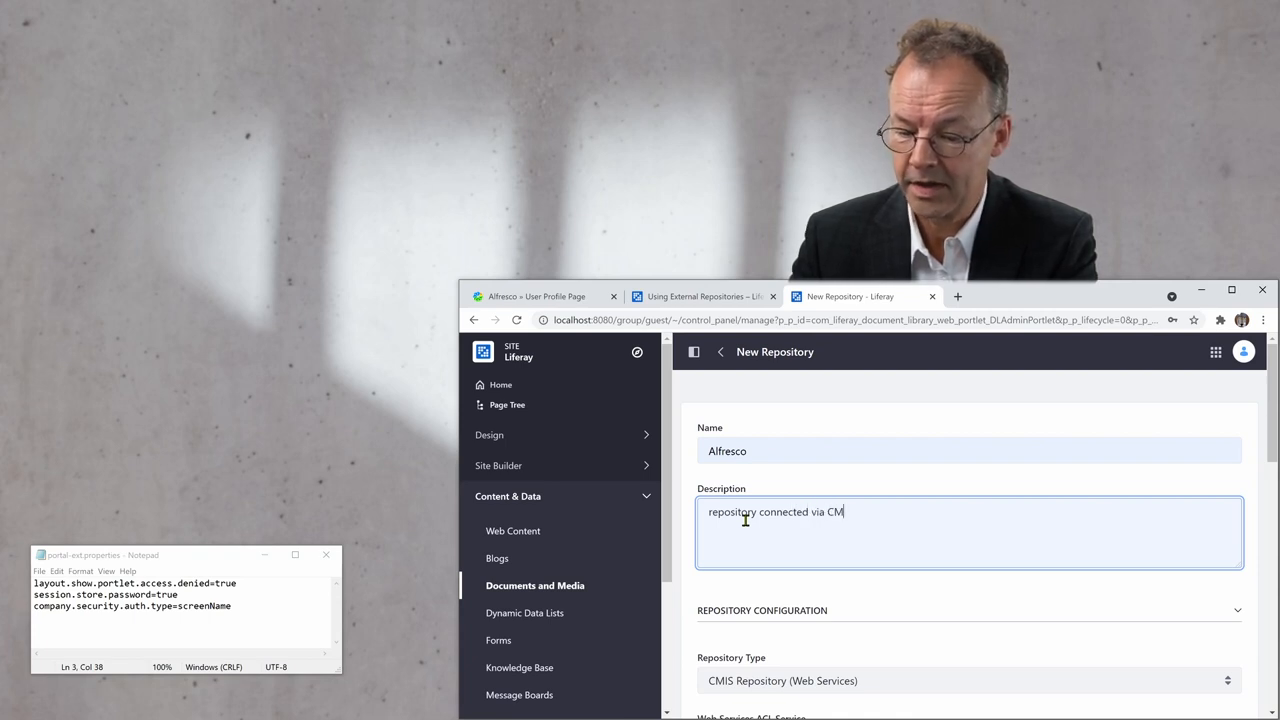
{"action": "type", "text": "IS"}
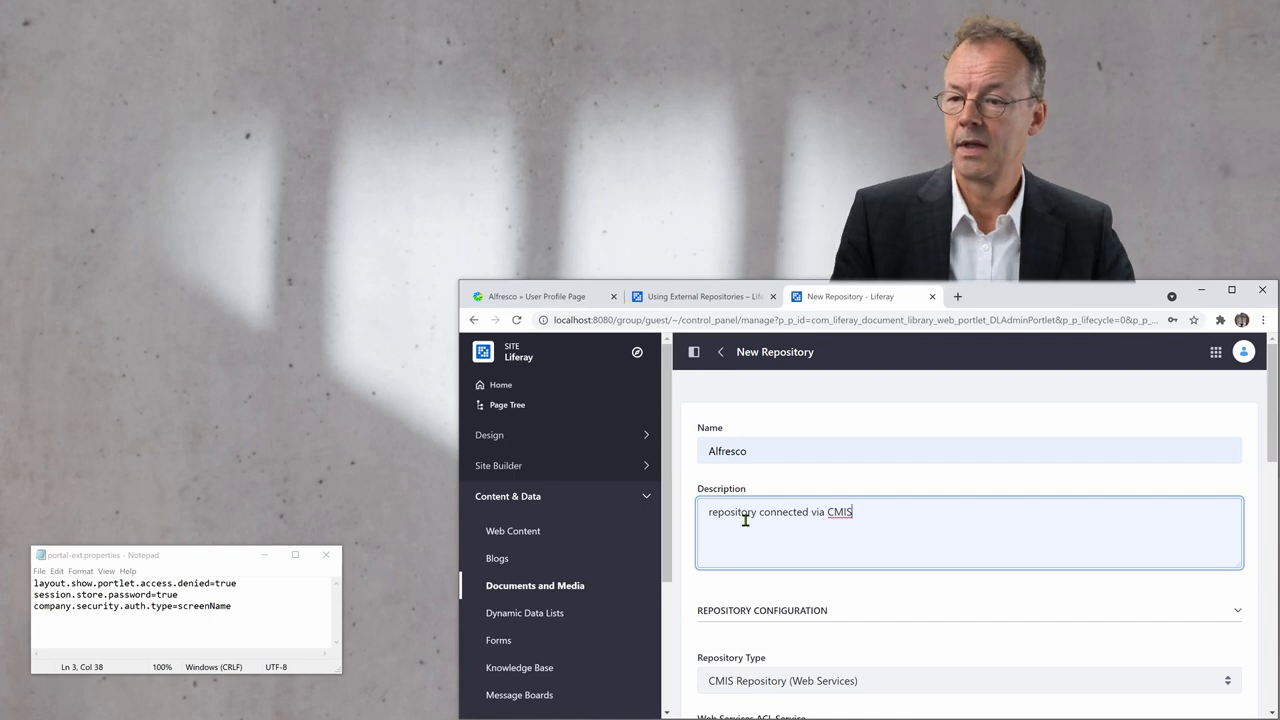
Choose CMIS Repository (AtomPub), enter the Alfresco CMIS 1.1 atom URL, and save.
{"action": "scroll", "scroll_direction": "down", "scroll_amount": 3}
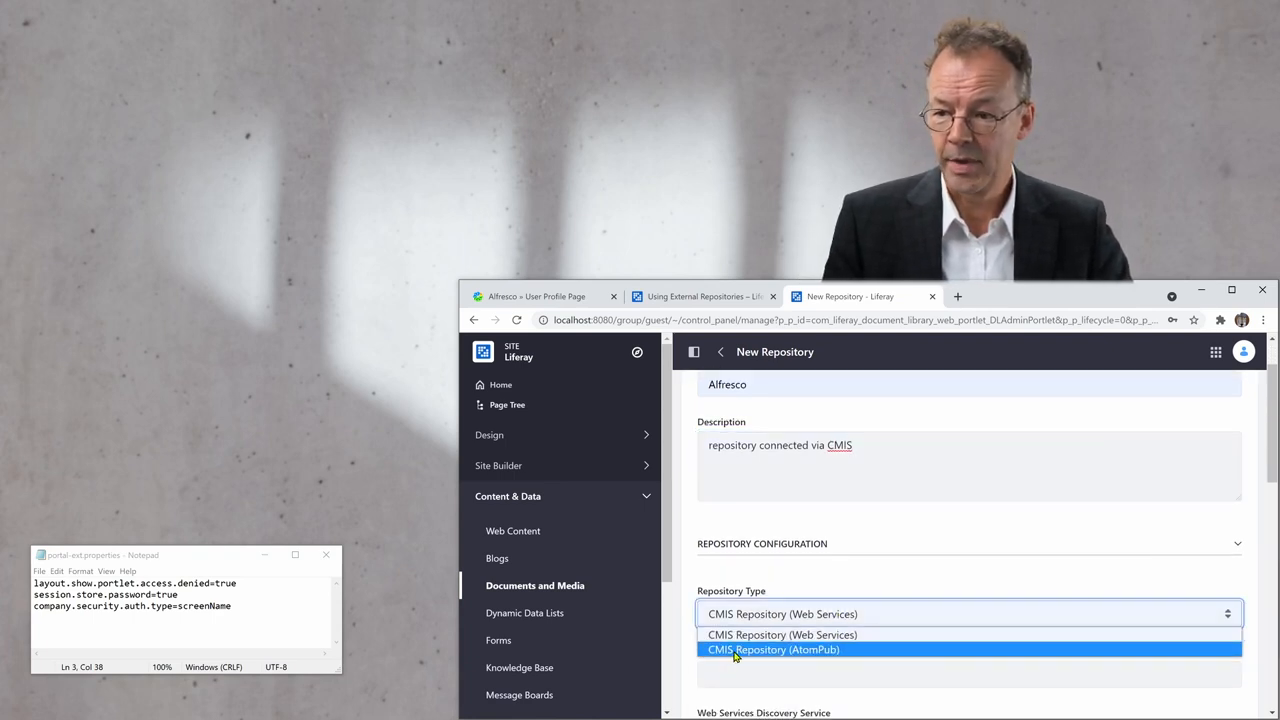
{"action": "left_click", "coordinate": [773, 649]}
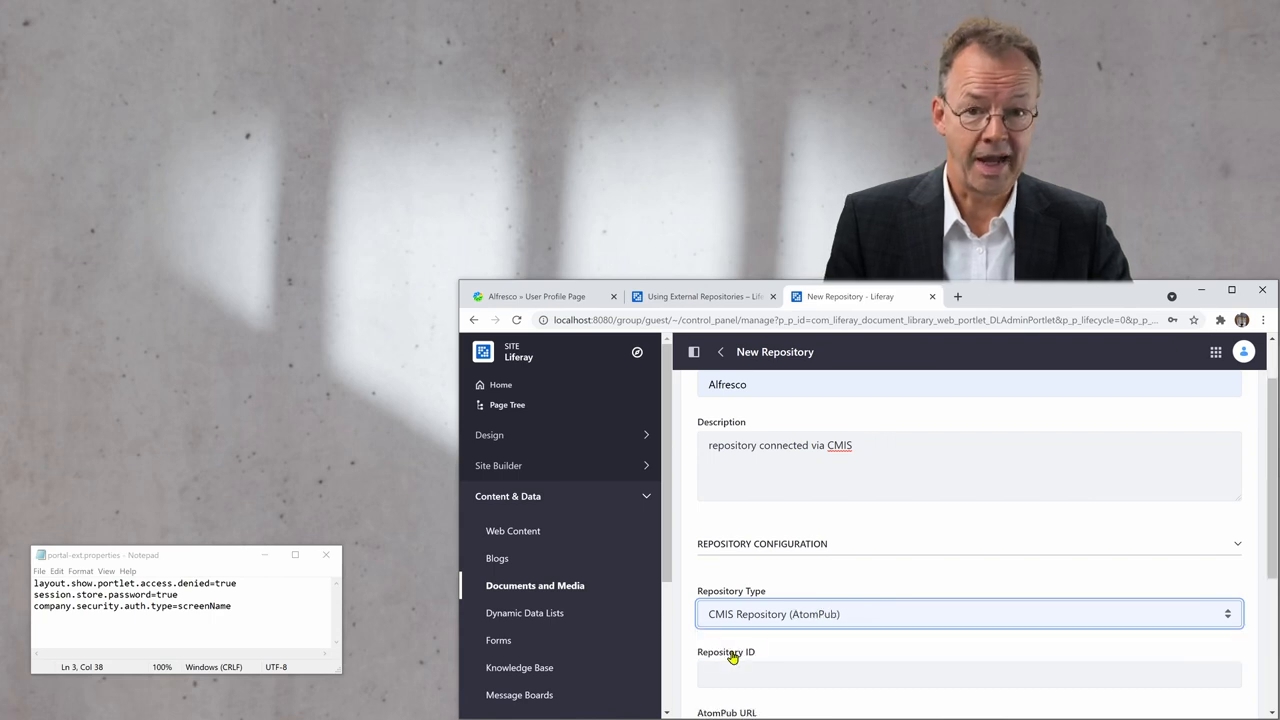
{"action": "mouse_move", "coordinate": [908, 570]}
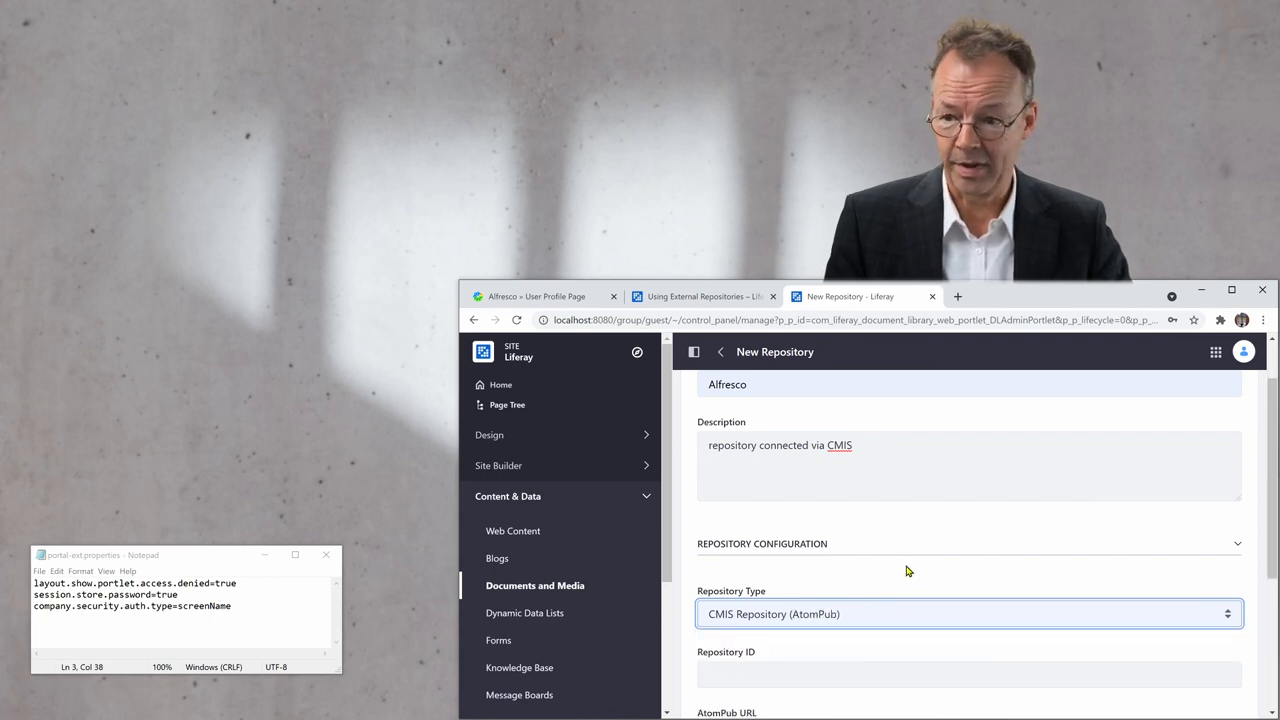
{"action": "scroll", "scroll_direction": "down", "scroll_amount": 3}
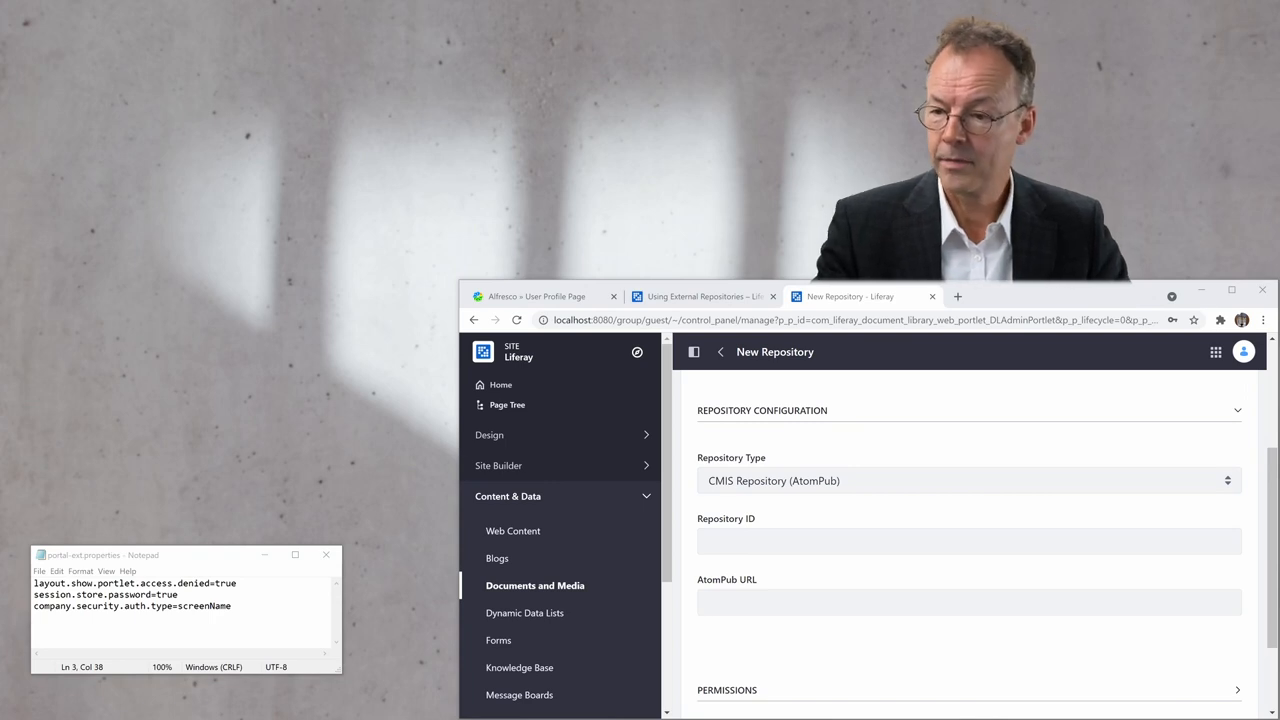
{"action": "type", "text": "http://192.168.32.100:9082/alfresco/api/-default-/public/cmis/versions/1.1/atom"}
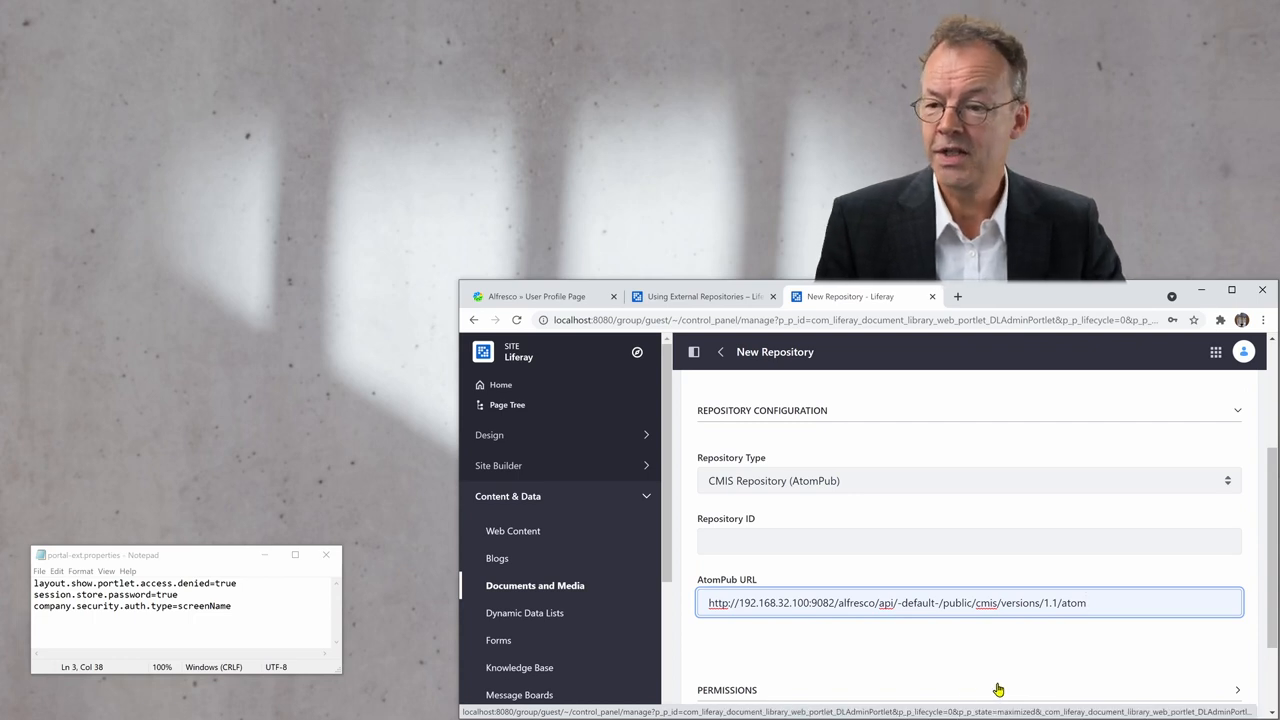
{"action": "mouse_move", "coordinate": [840, 676]}
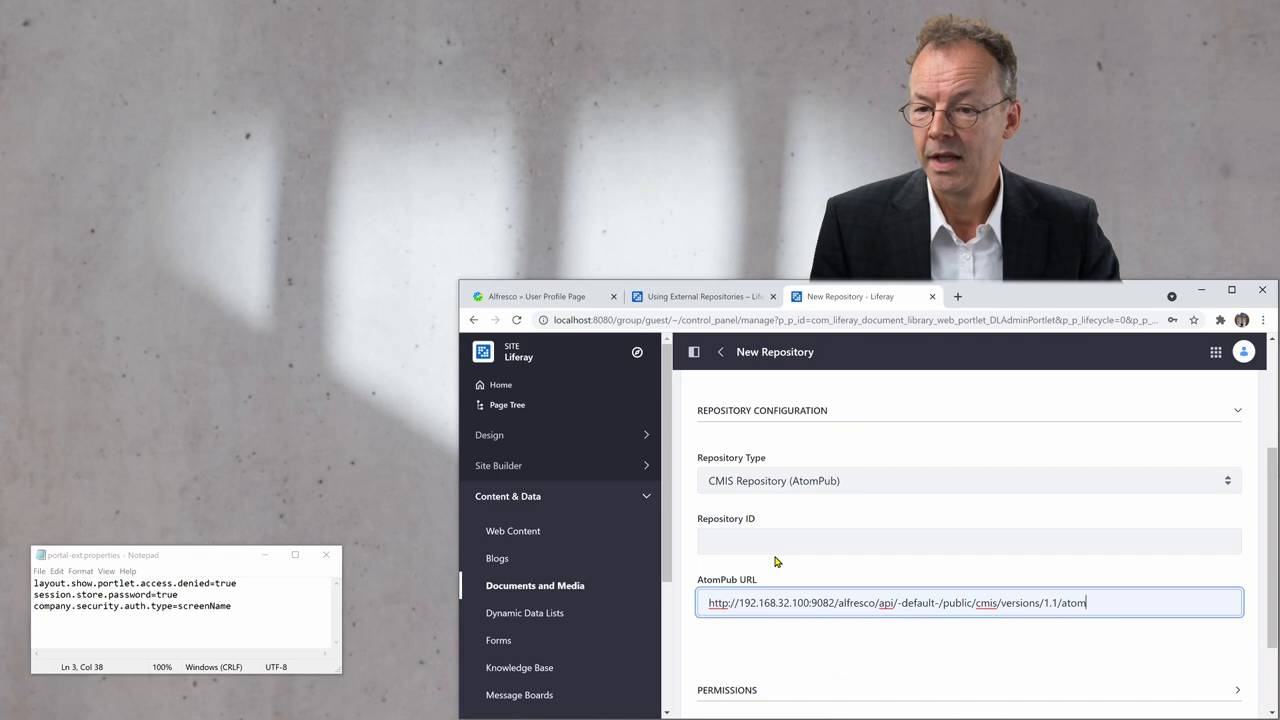
{"action": "scroll", "scroll_direction": "down", "scroll_amount": 3}
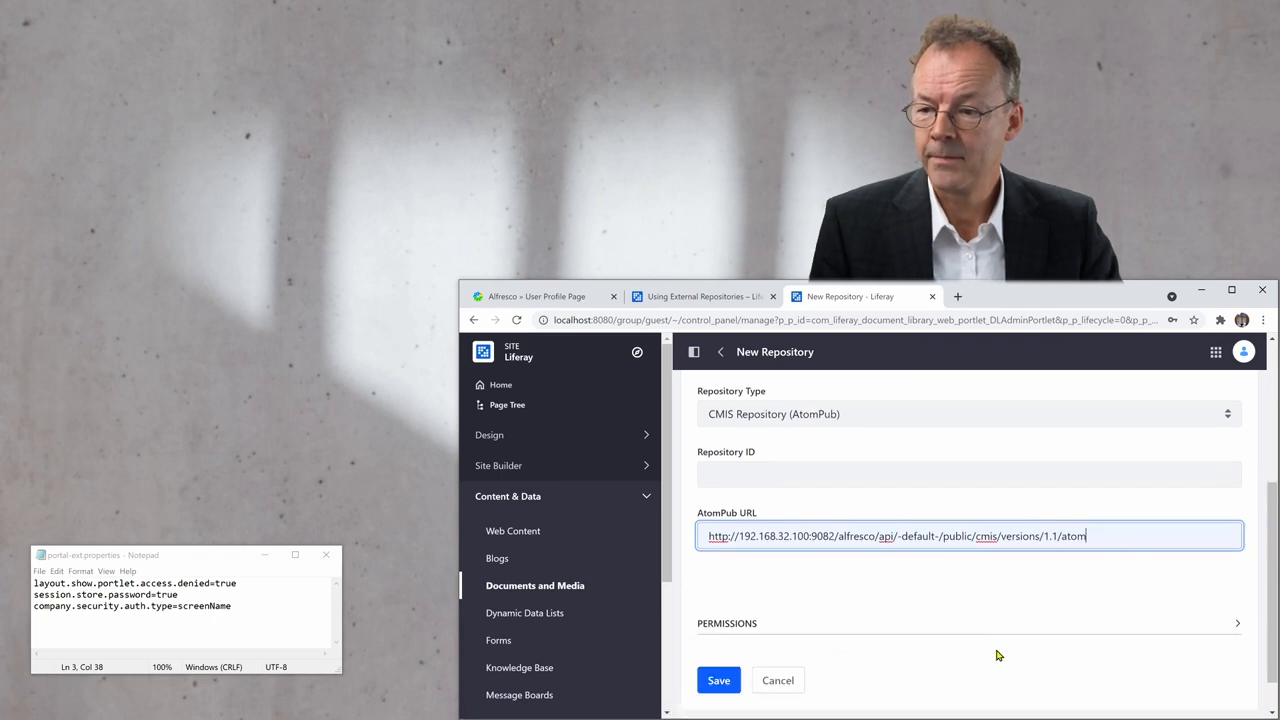
{"action": "left_click", "coordinate": [718, 680]}
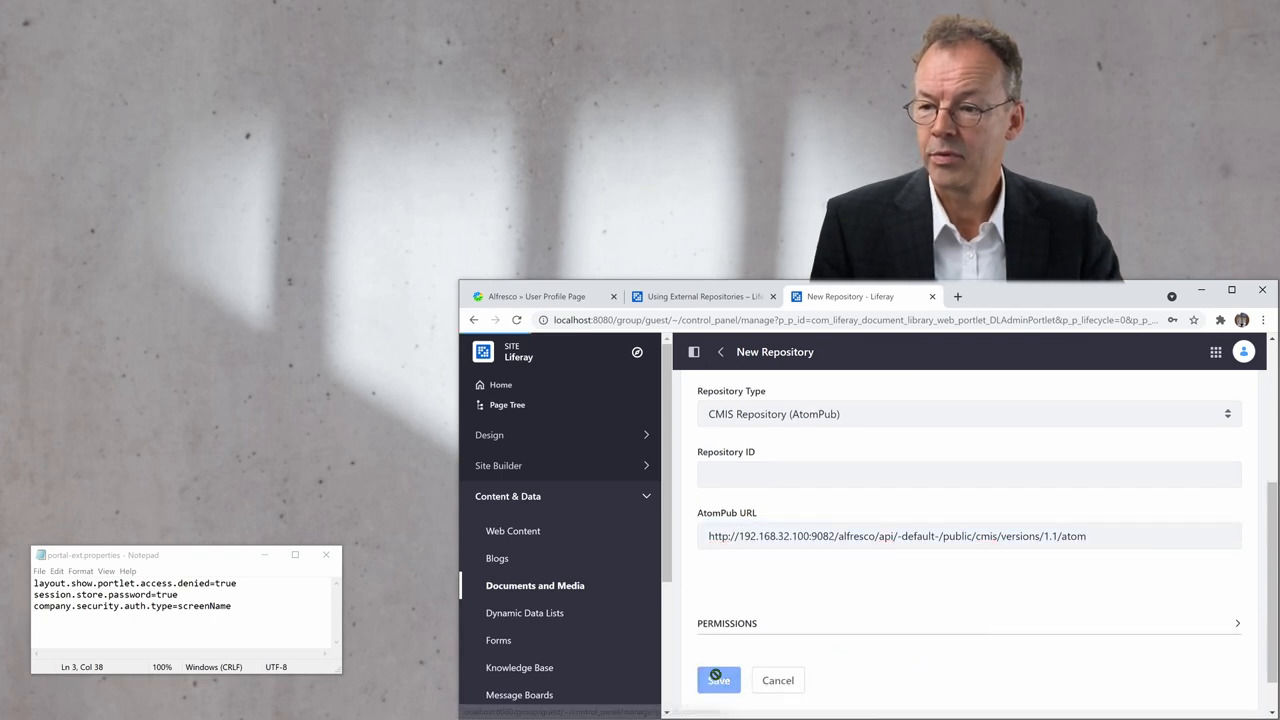
Confirm the save and open the new Alfresco repository folder.
{"action": "left_click", "coordinate": [718, 680]}
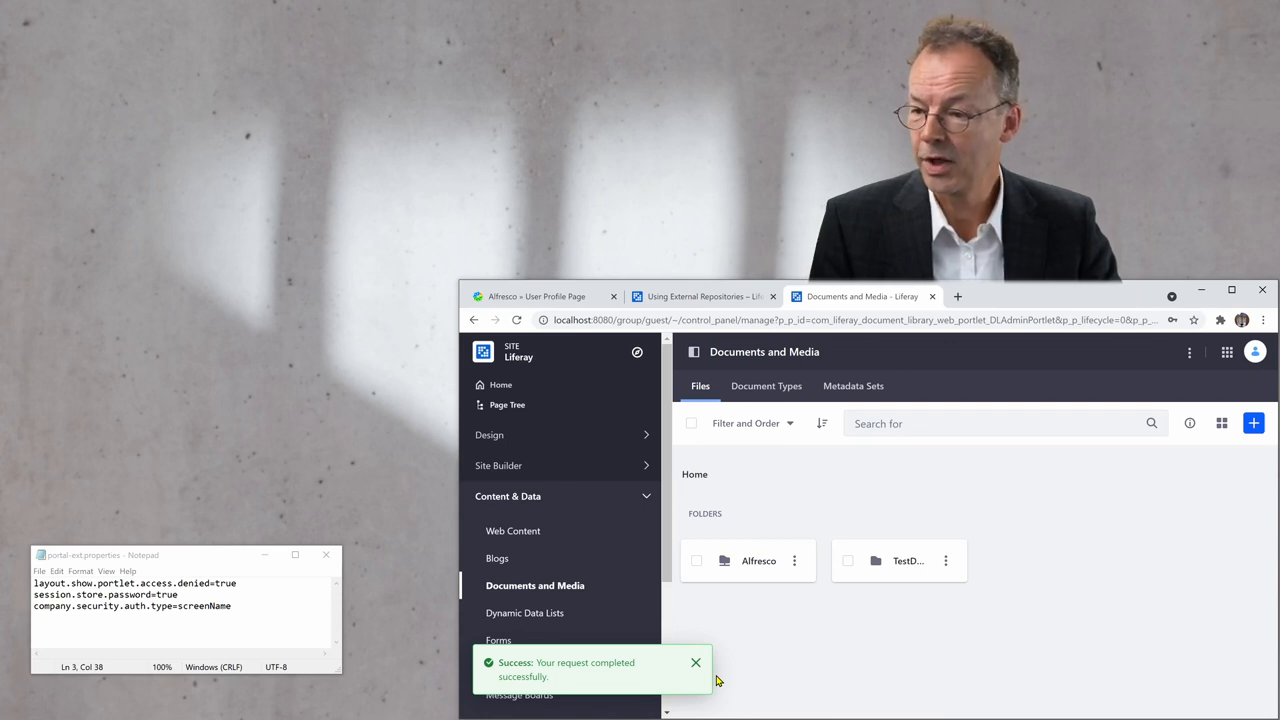
{"action": "left_click", "coordinate": [696, 662]}
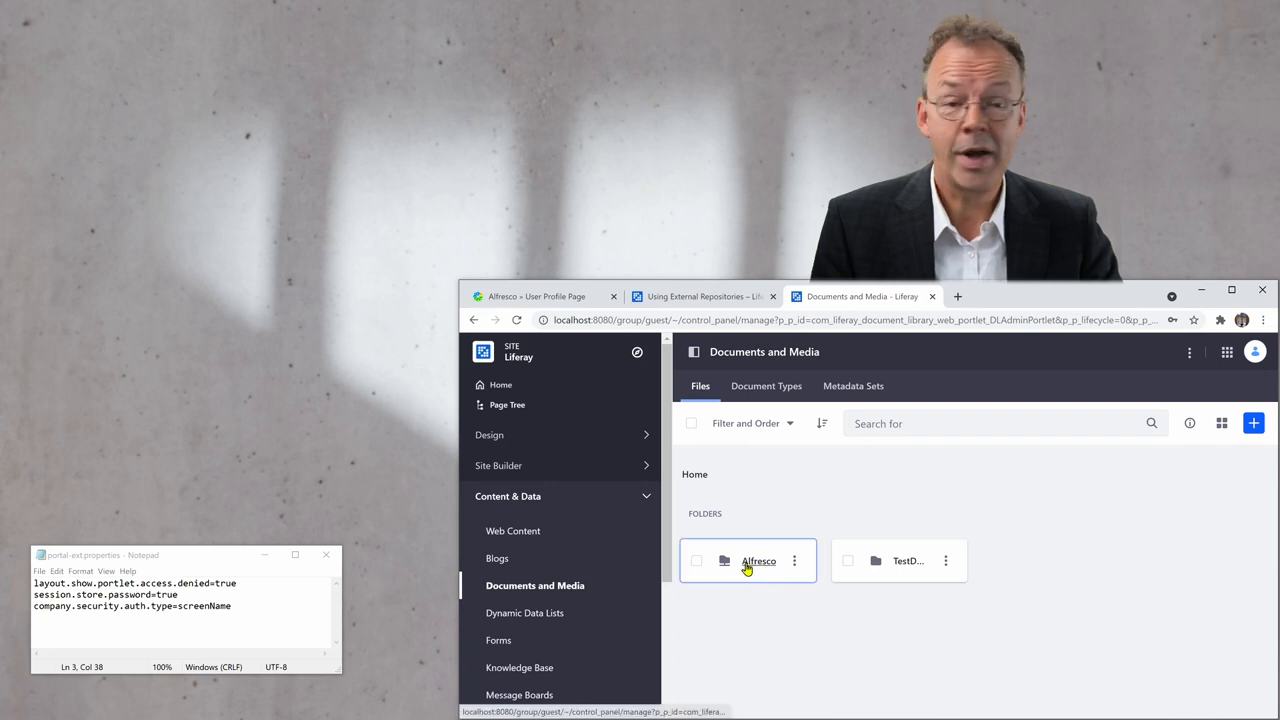
{"action": "mouse_move", "coordinate": [750, 568]}
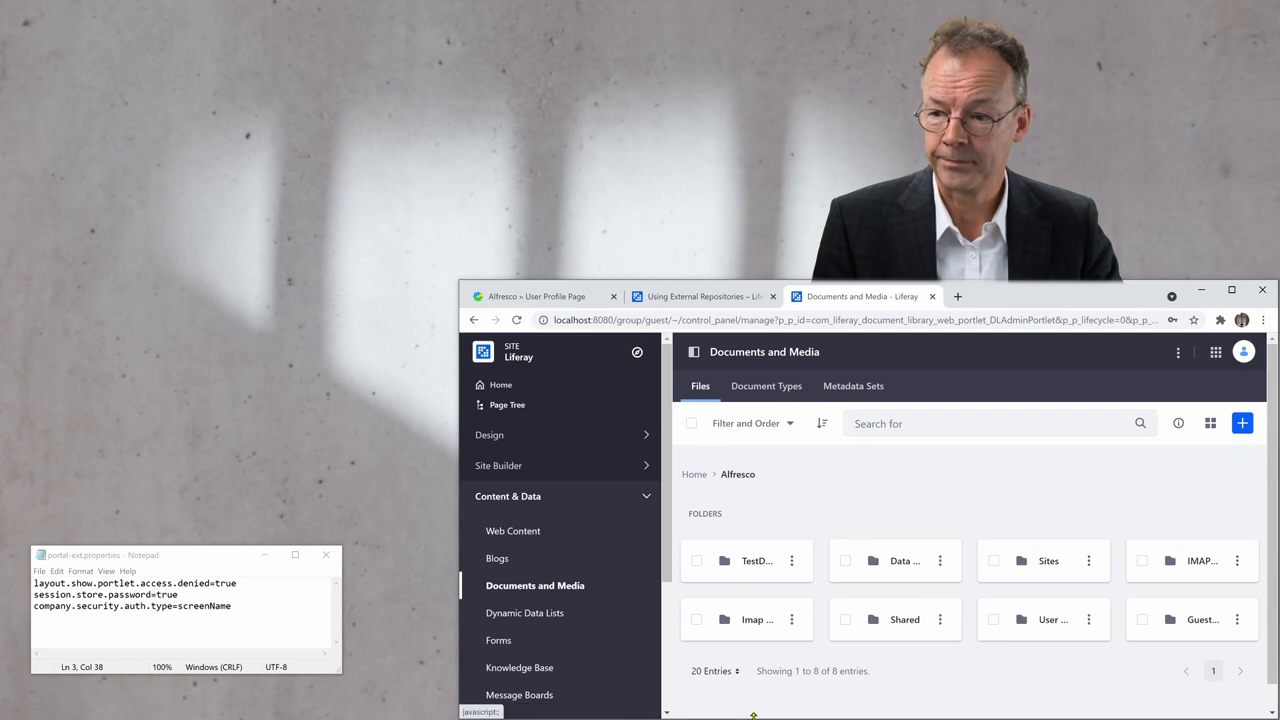
{"action": "mouse_move", "coordinate": [752, 560]}
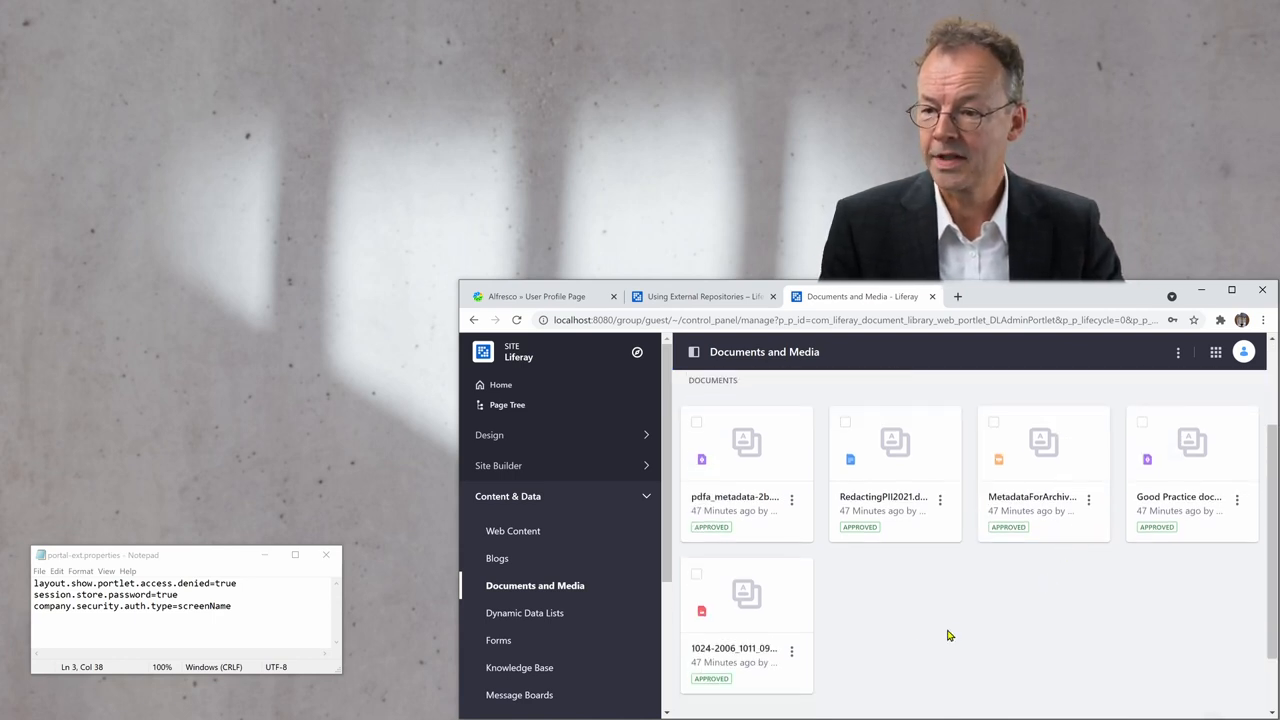
Preview 1024-2006_1011_093752.jpg and show its actions menu (Download, Edit, Checkout, Move, Delete).
{"action": "left_click", "coordinate": [746, 595]}
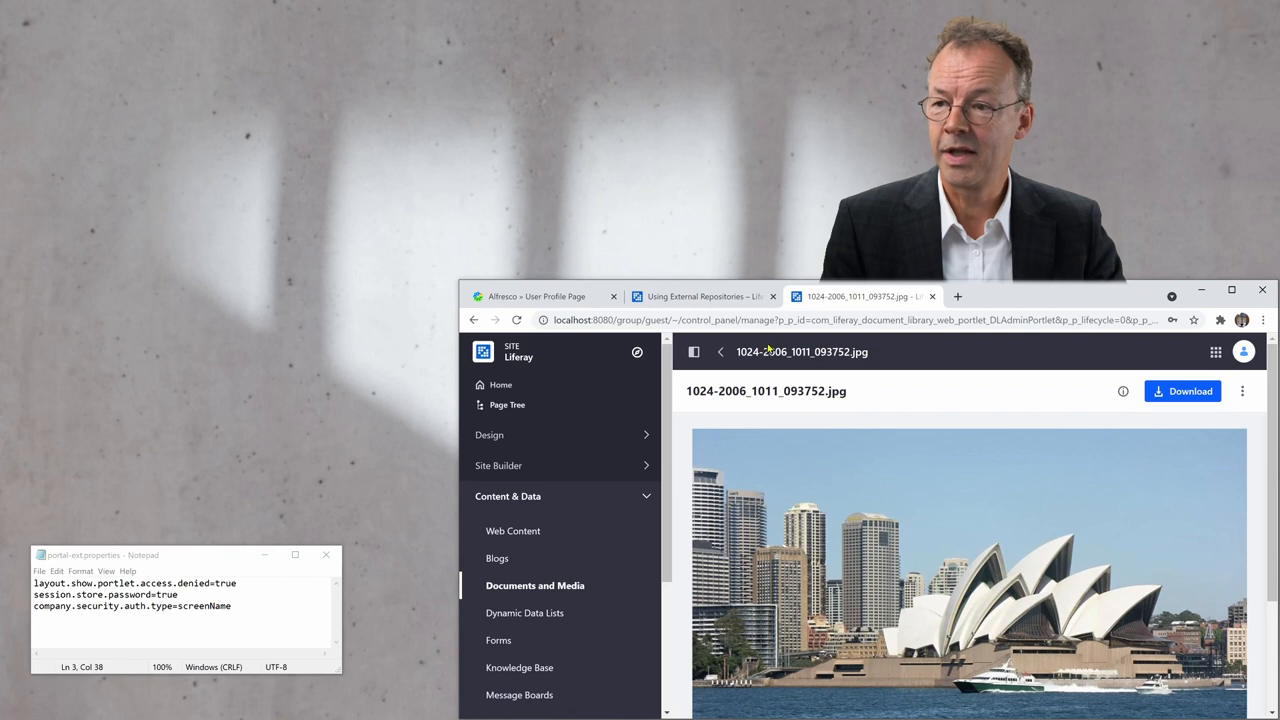
{"action": "mouse_move", "coordinate": [725, 479]}
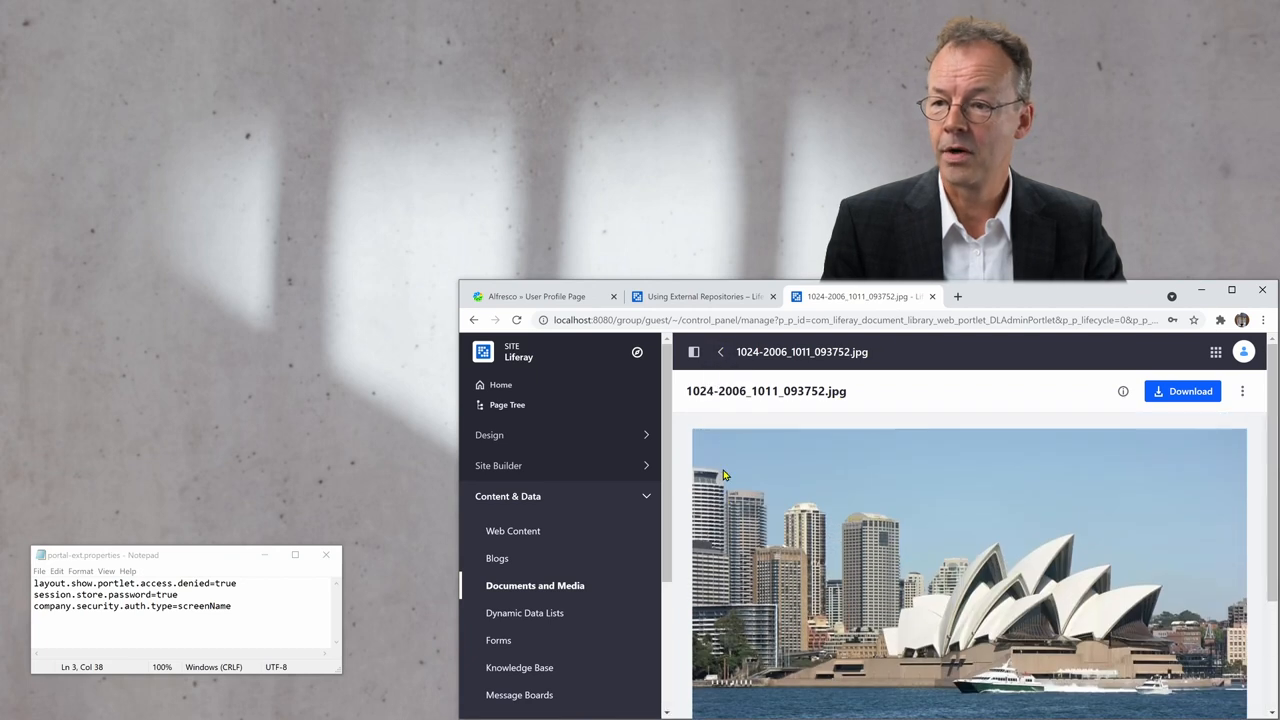
{"action": "left_click", "coordinate": [1242, 391]}
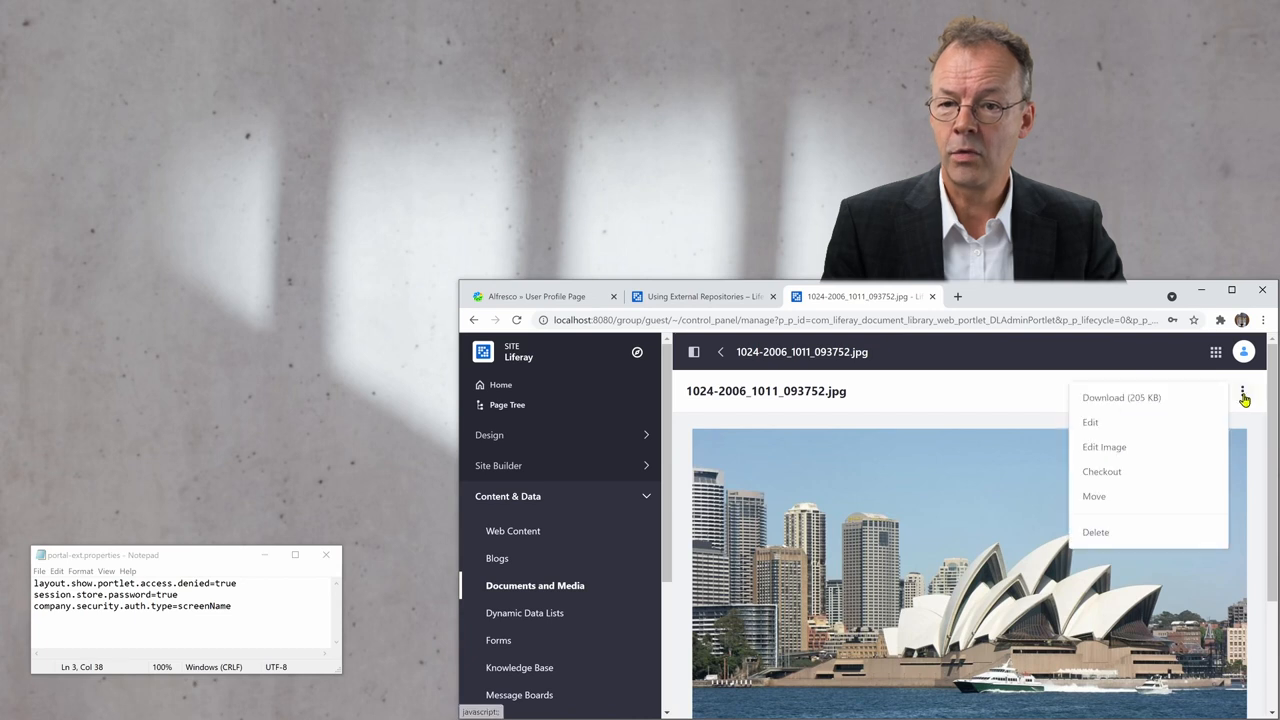
{"action": "mouse_move", "coordinate": [1242, 390]}
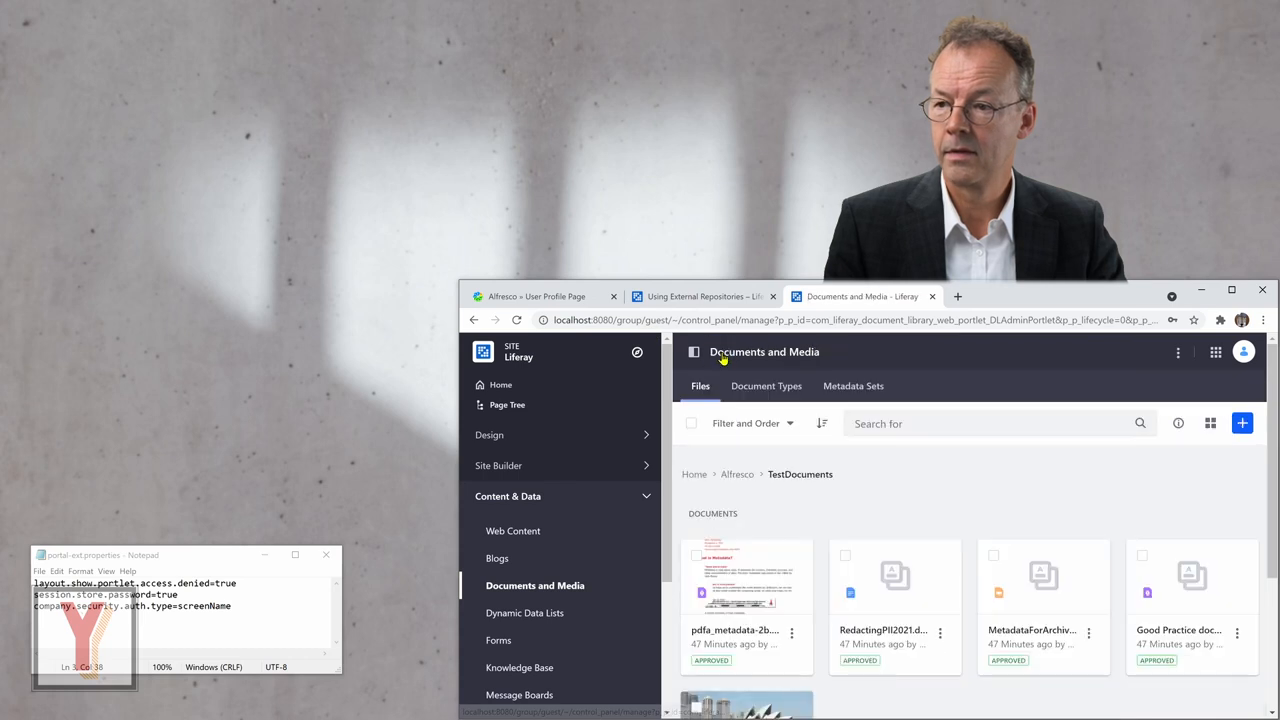
Scroll the TestDocuments list to view the five documents and the photo thumbnail.
{"action": "scroll", "scroll_direction": "down", "scroll_amount": 3}
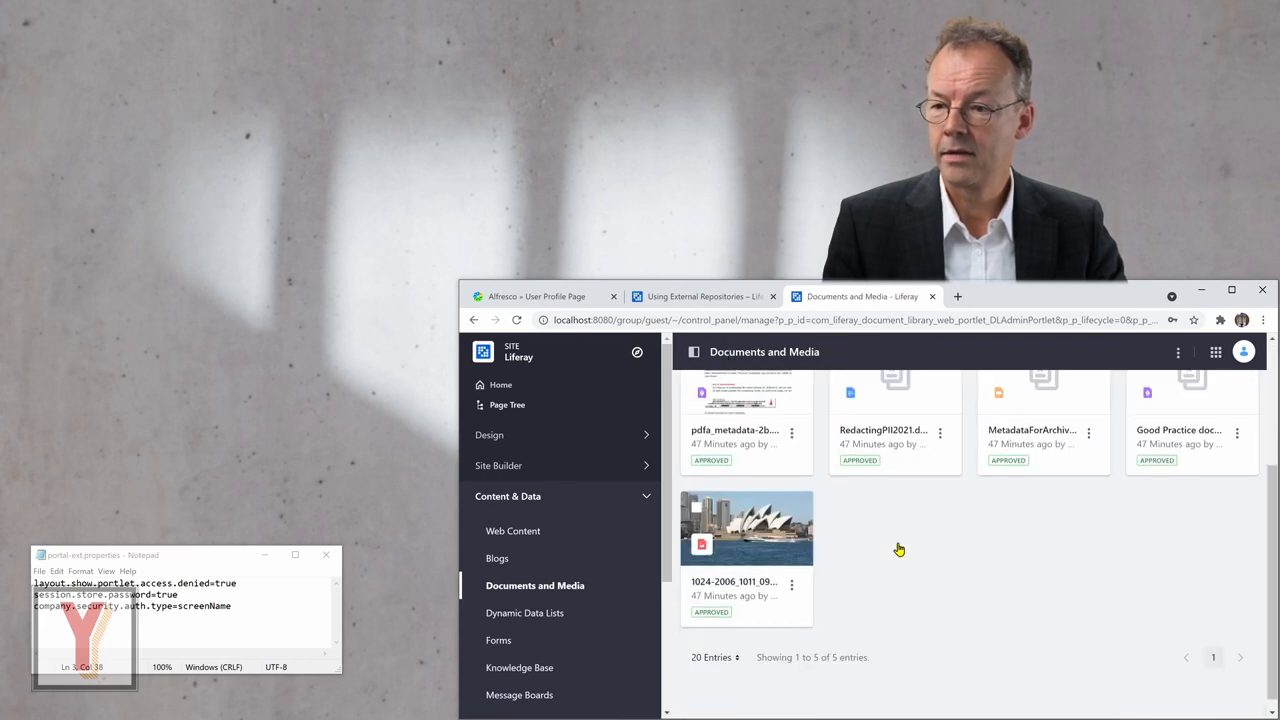